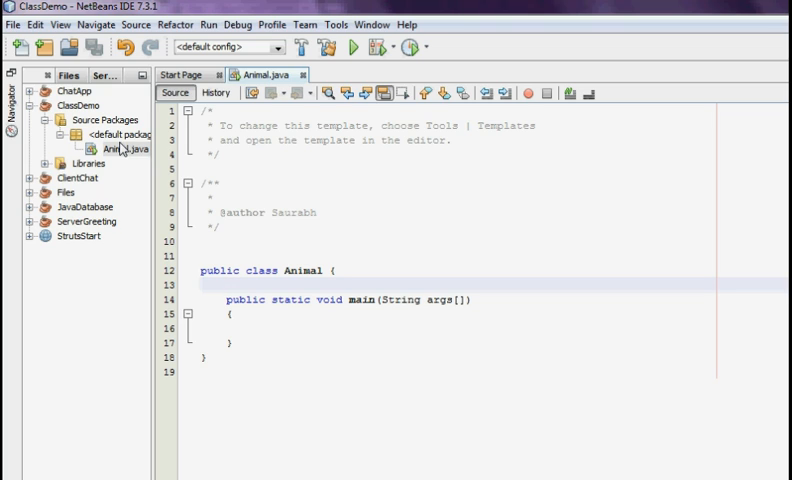
# Place the insertion point on a new blank line above main in Animal.java
pyautogui.click(228, 284)
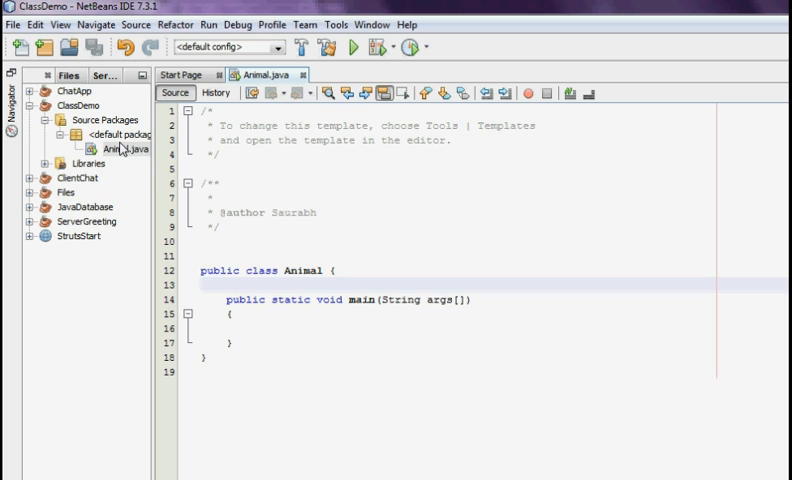
pyautogui.click(226, 284)
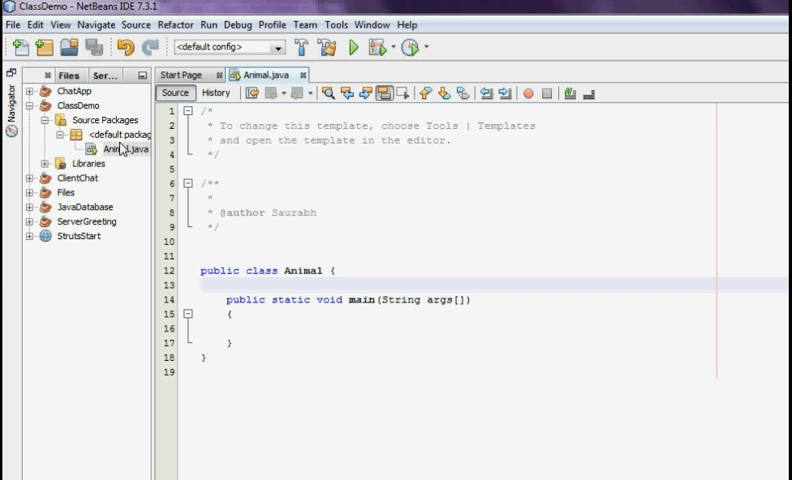
pyautogui.click(228, 284)
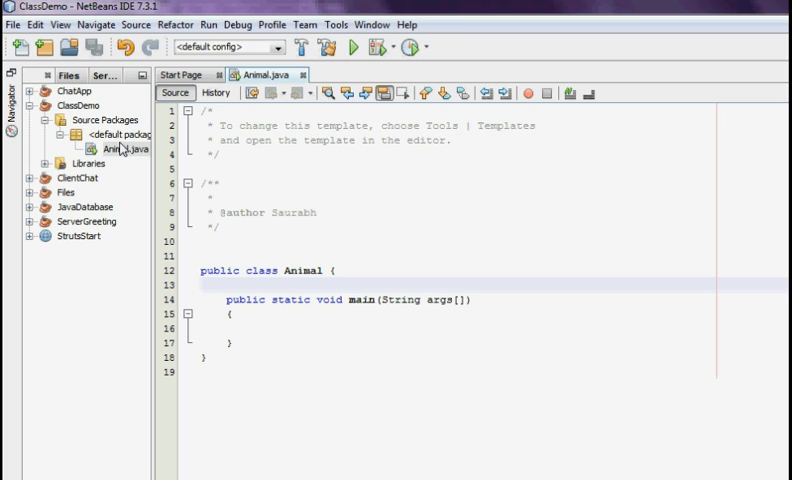
pyautogui.click(228, 284)
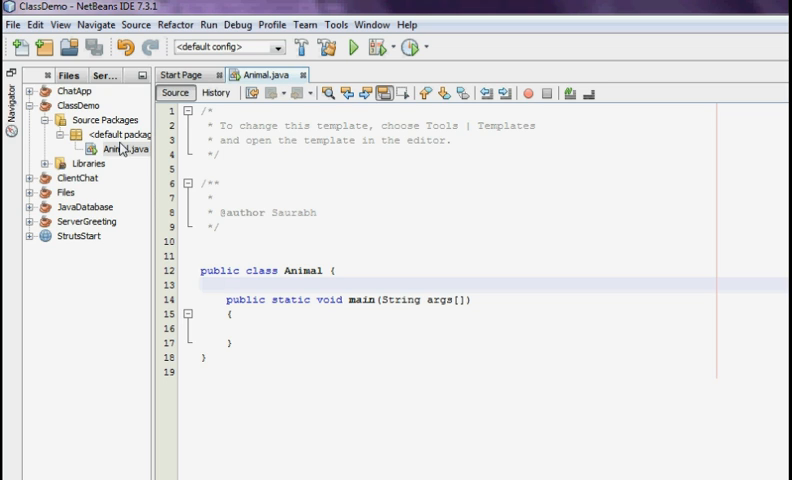
pyautogui.click(226, 284)
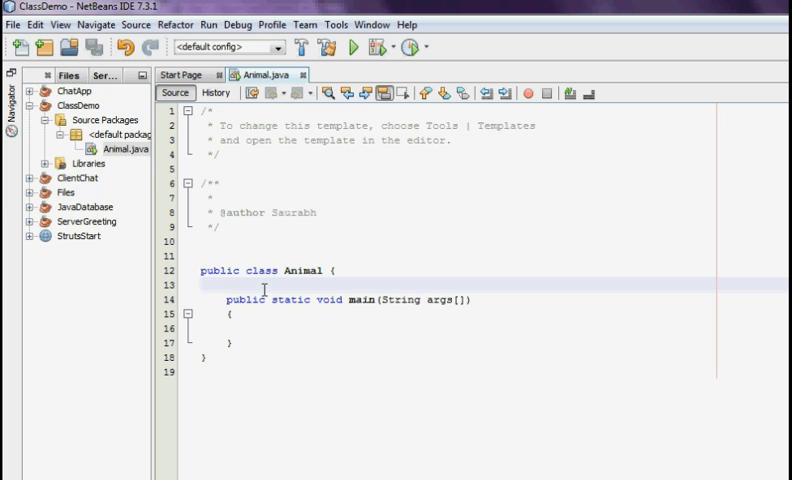
pyautogui.click(228, 288)
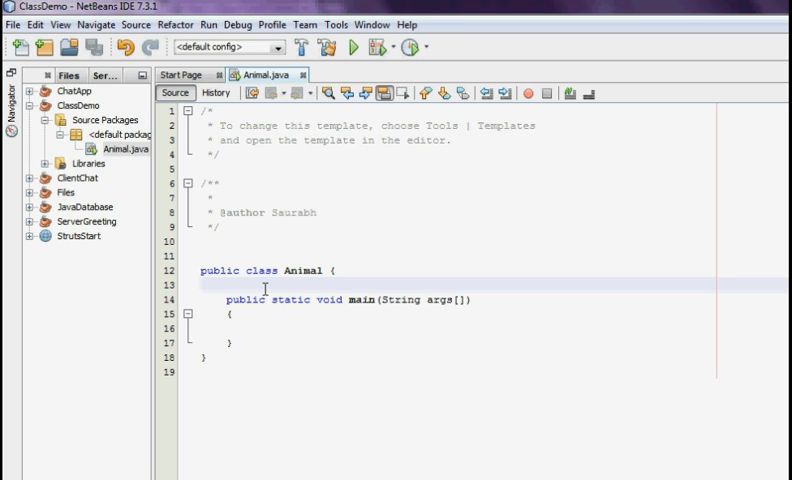
pyautogui.click(228, 284)
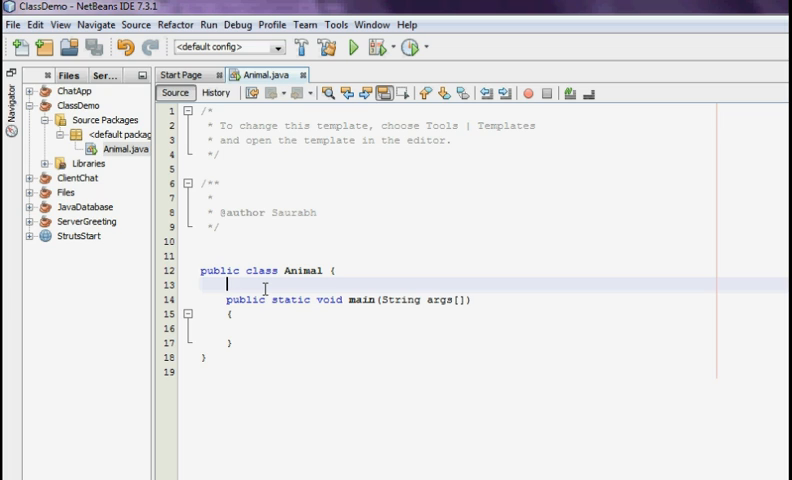
pyautogui.press('enter')
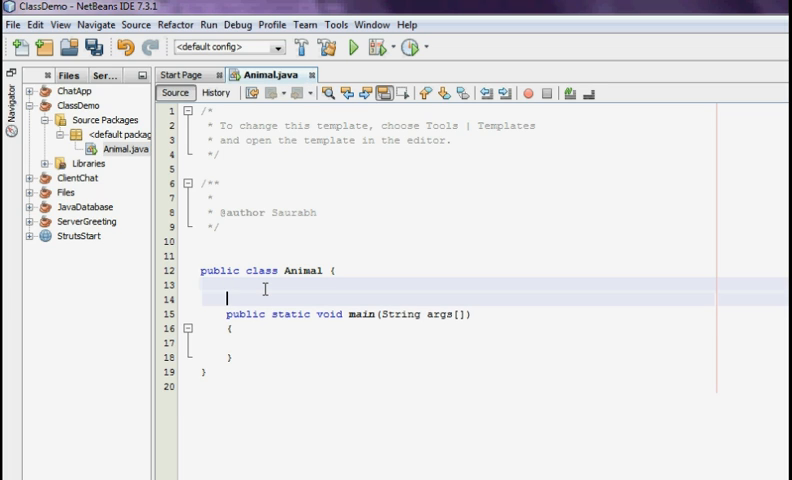
# Declare an empty public void methodDemo() method with its braces
pyautogui.write('pub')
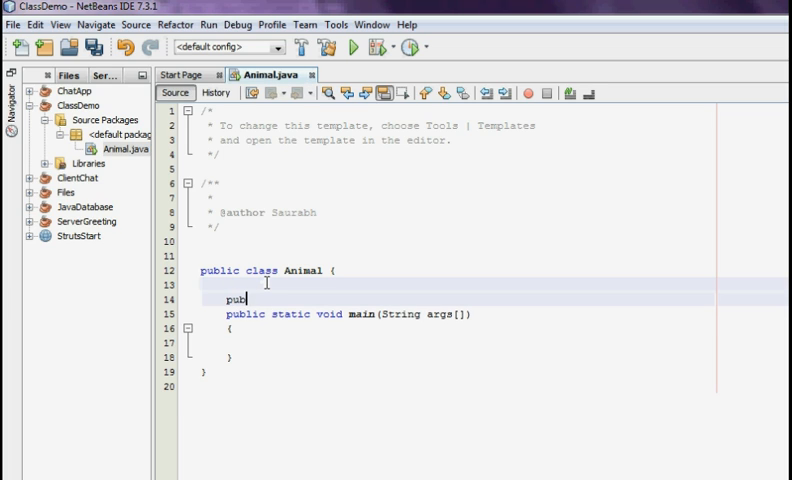
pyautogui.write('lic')
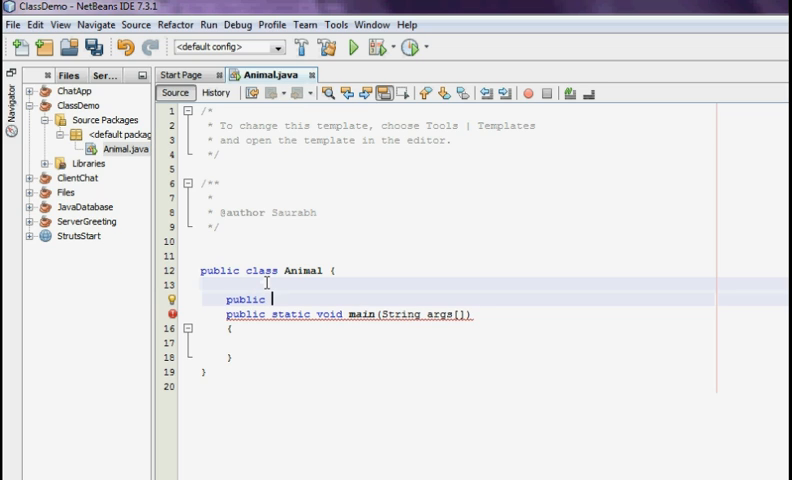
pyautogui.write('void m')
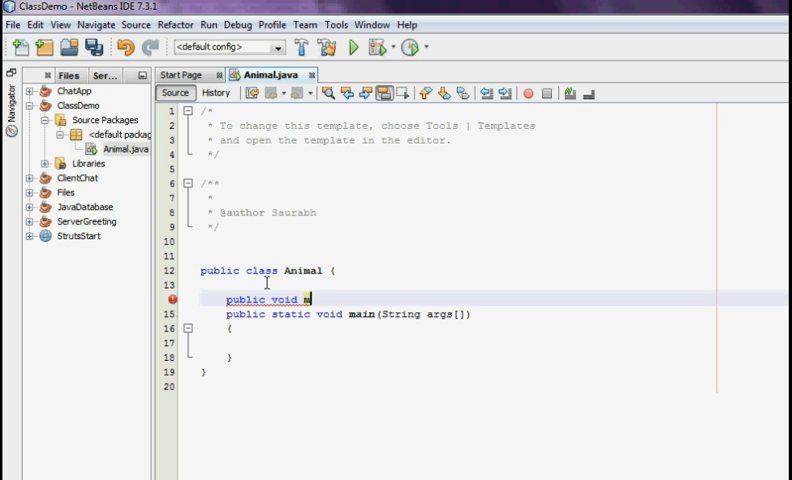
pyautogui.write('ethod')
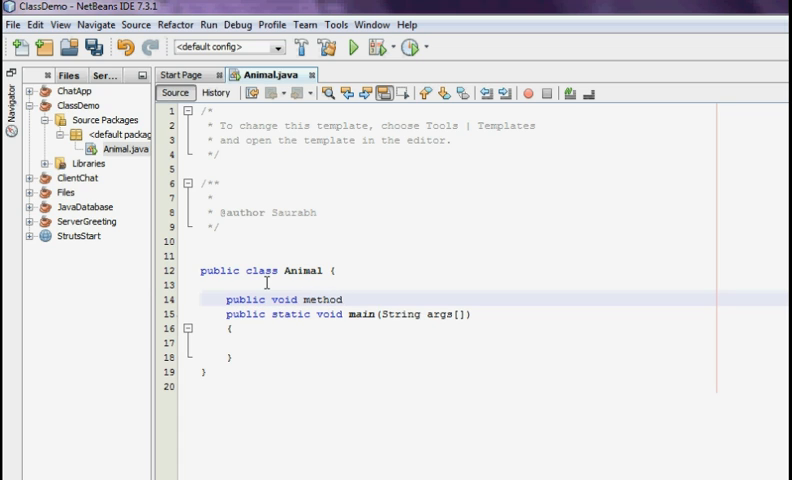
pyautogui.write('Demo(')
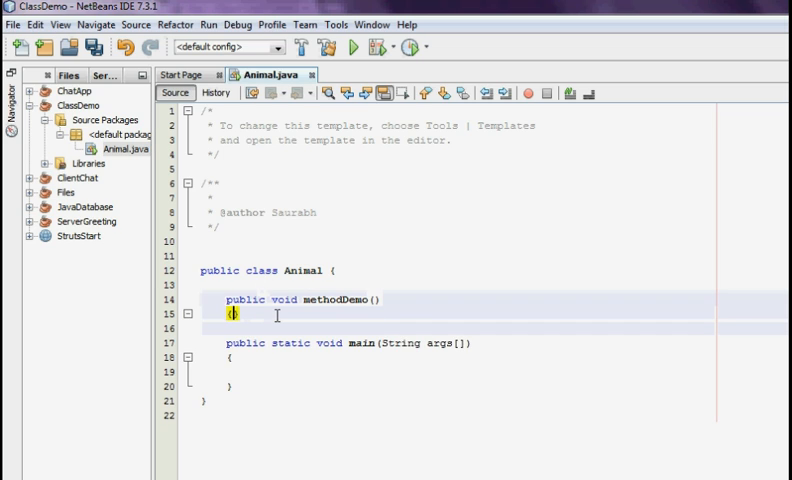
pyautogui.write('{')
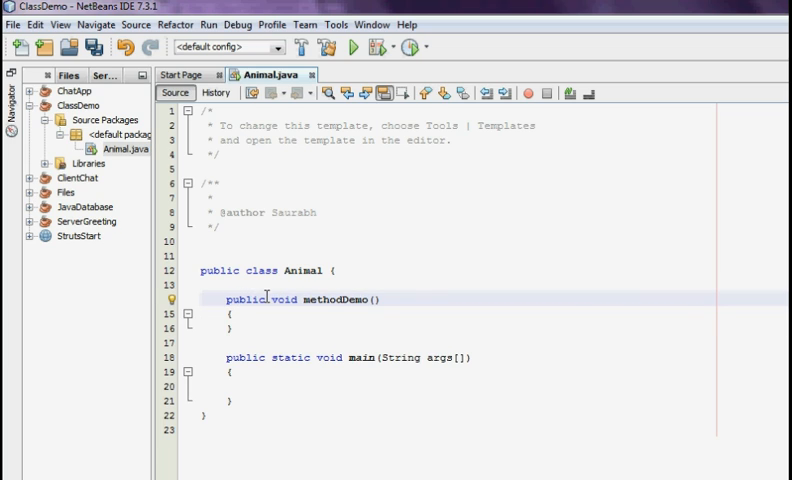
pyautogui.click(252, 300)
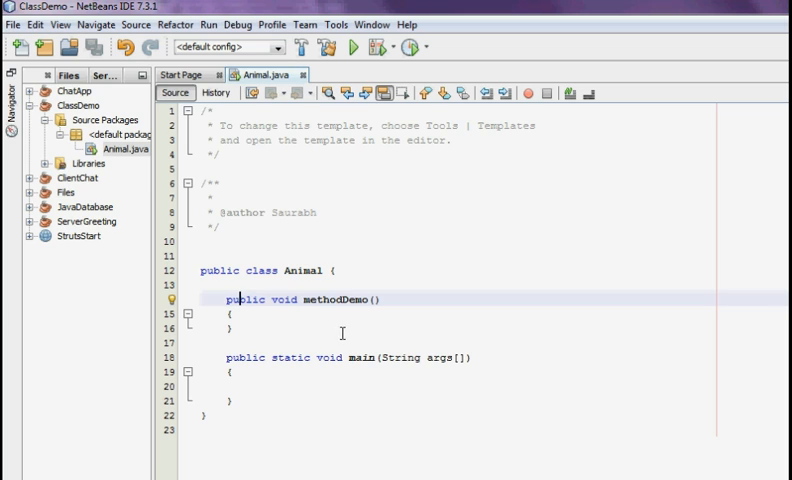
pyautogui.doubleClick(272, 300)
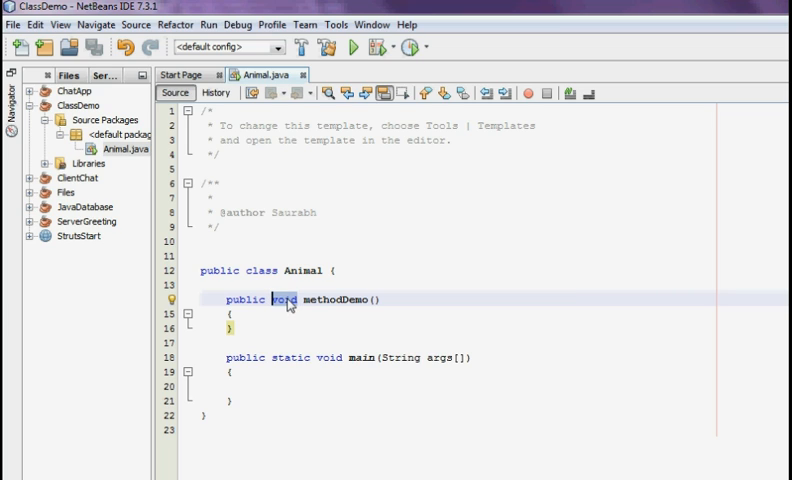
pyautogui.write('S')
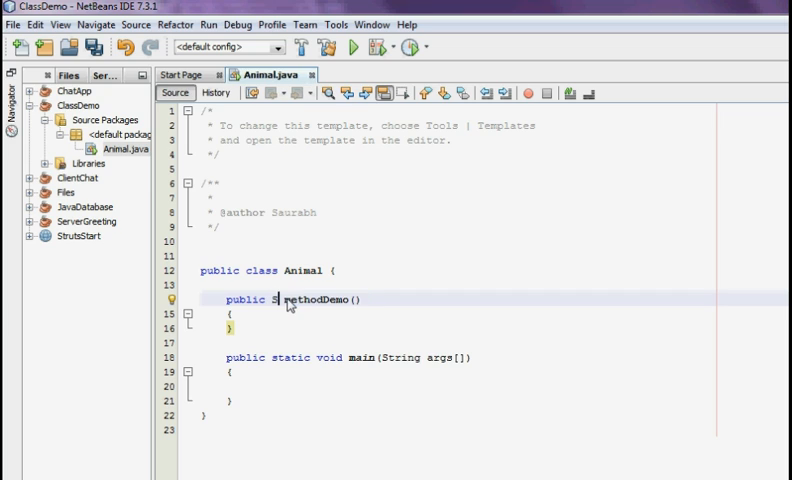
pyautogui.write('tring')
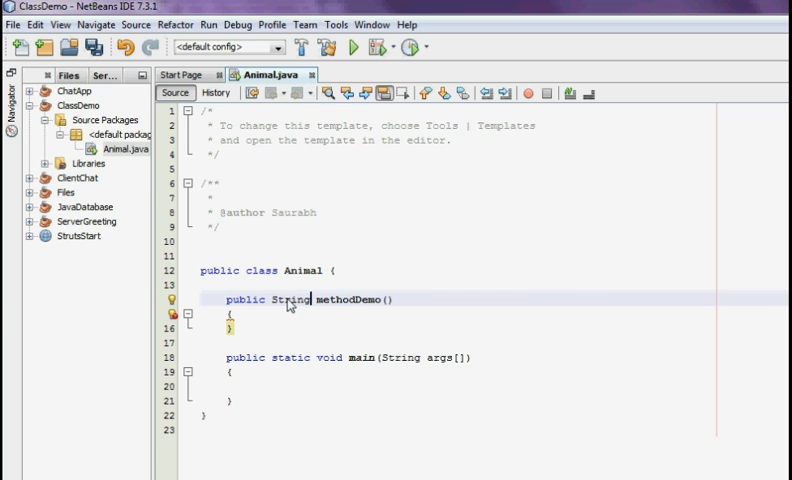
pyautogui.write('string')
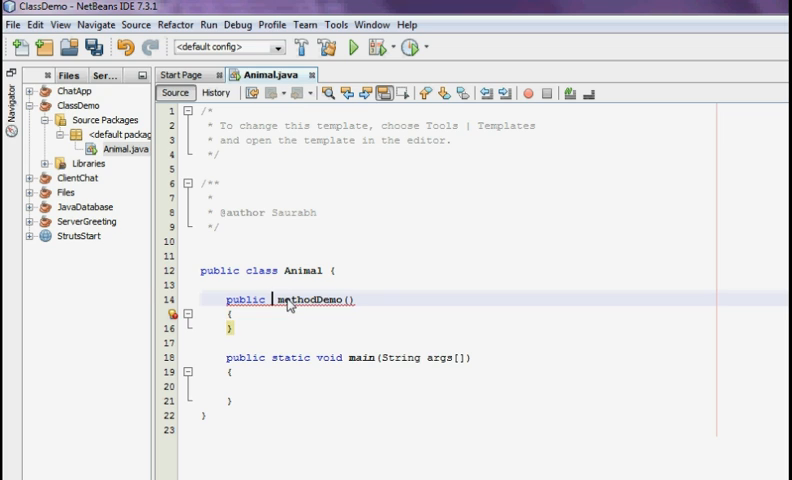
pyautogui.write('String')
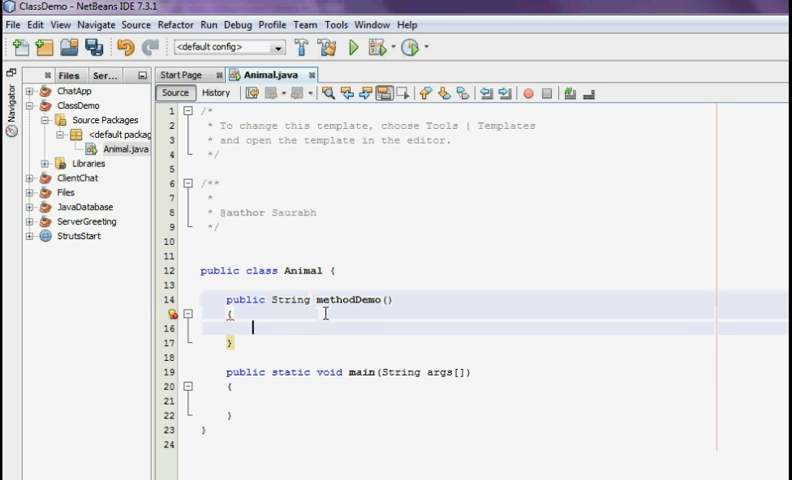
pyautogui.write('retu')
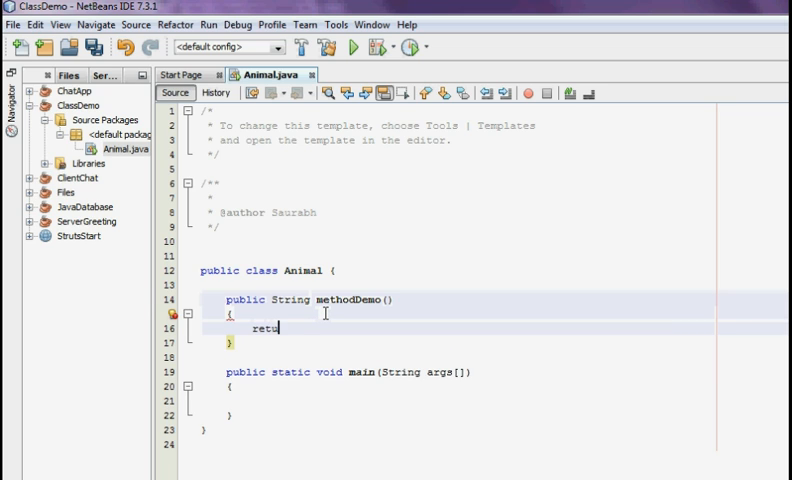
pyautogui.write('rn')
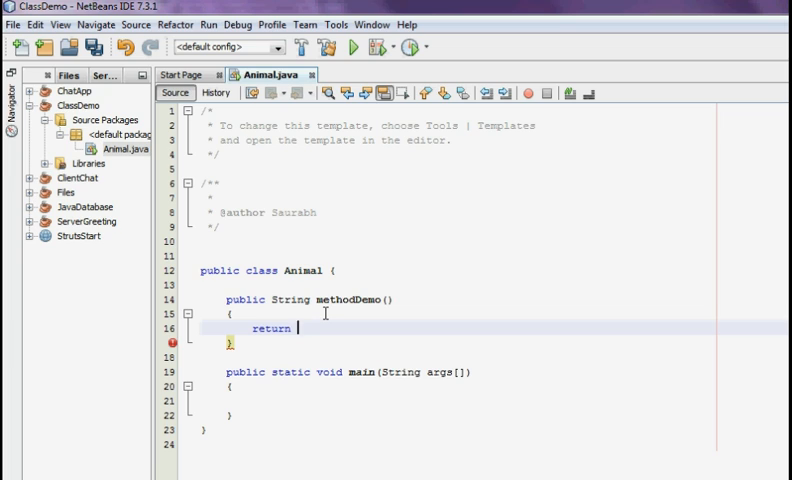
pyautogui.write('"";')
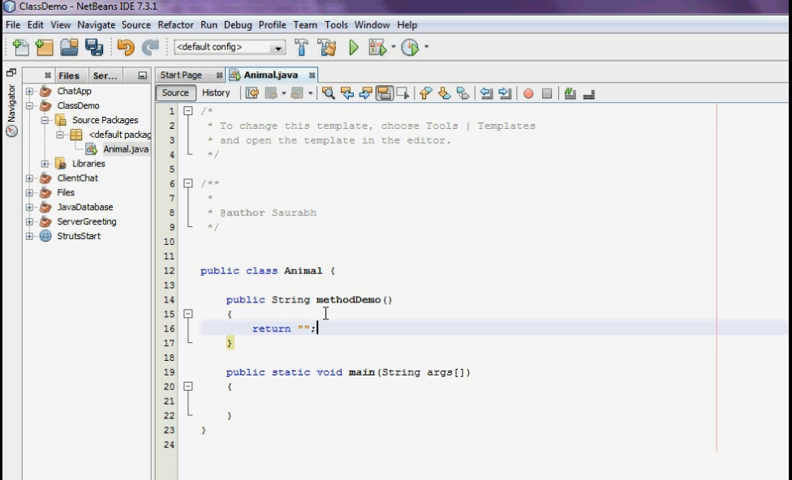
pyautogui.doubleClick(270, 328)
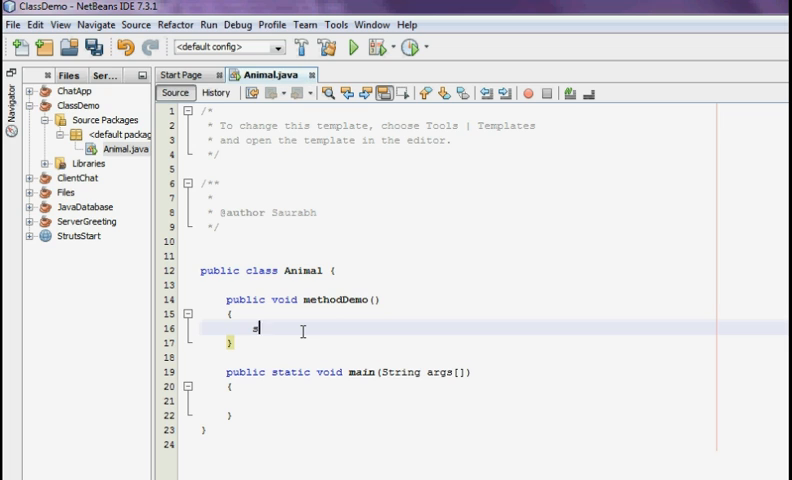
# Write System.out.println("this is inside a method"); inside methodDemo
pyautogui.write('sytem.out.')
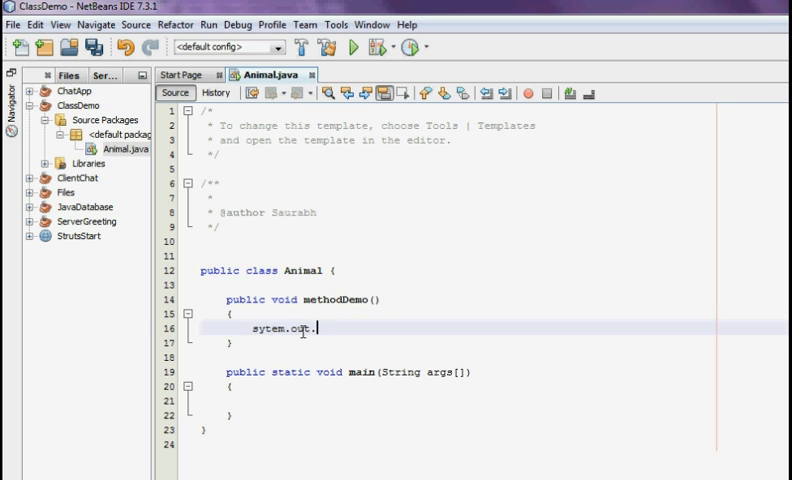
pyautogui.write('println()')
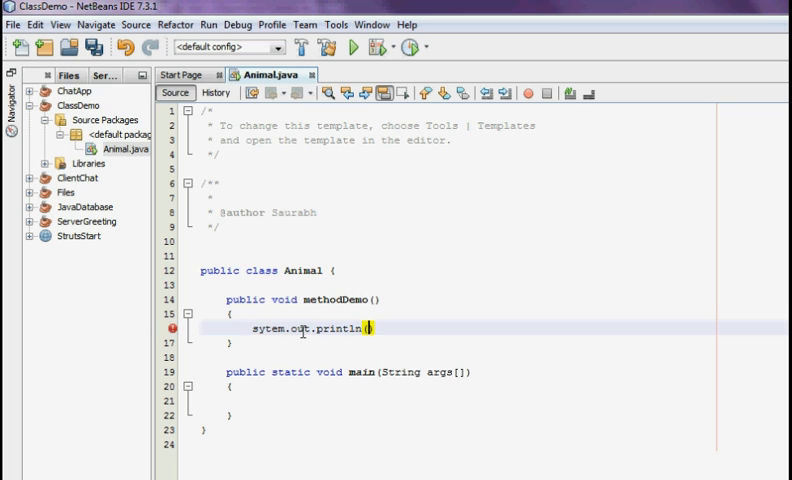
pyautogui.write('();')
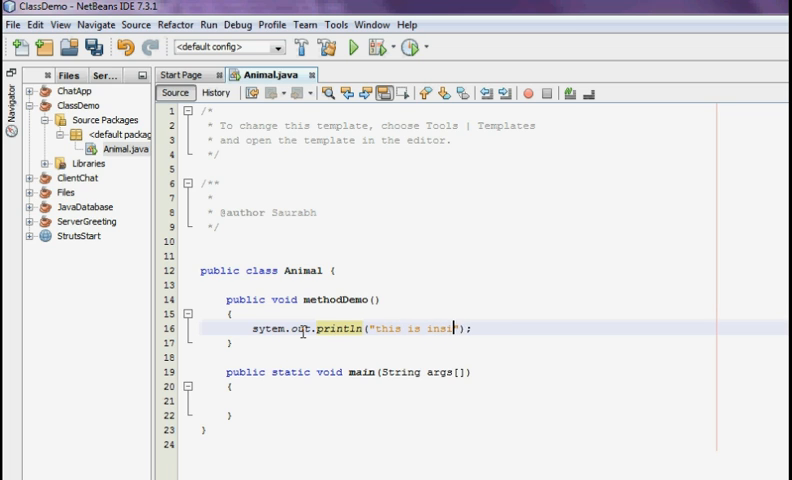
pyautogui.write('ide a method')
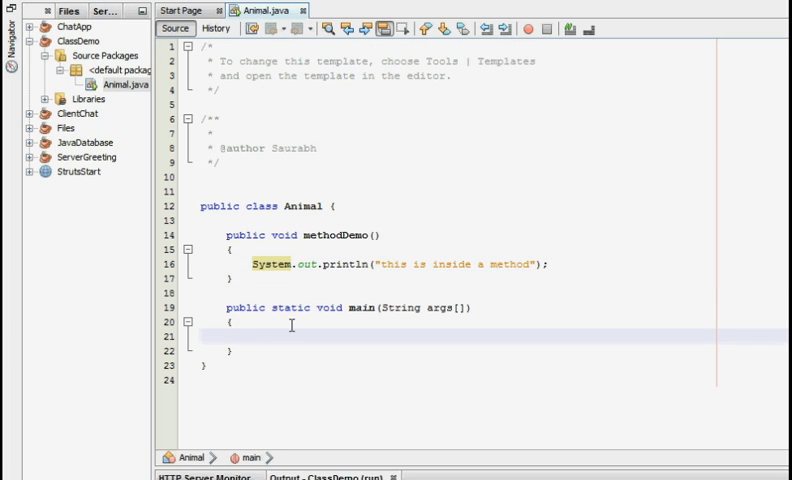
# In main create Animal a1=new Animal(); and begin a call on a1
pyautogui.write('al')
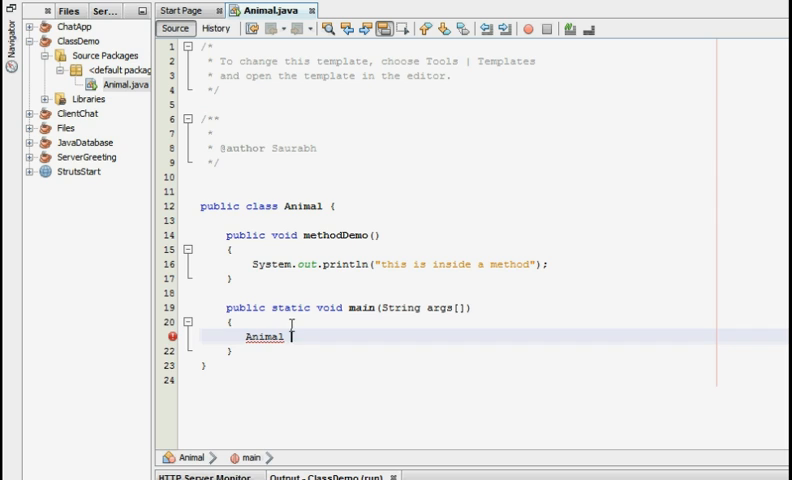
pyautogui.write('a1=')
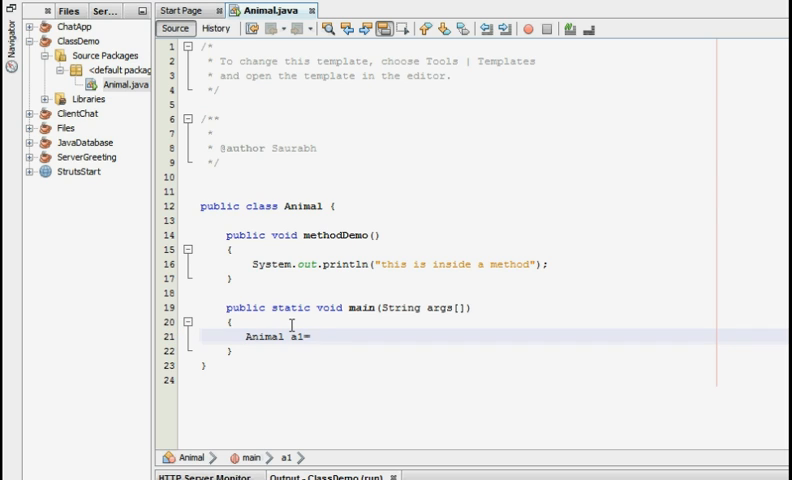
pyautogui.write('=new Animal')
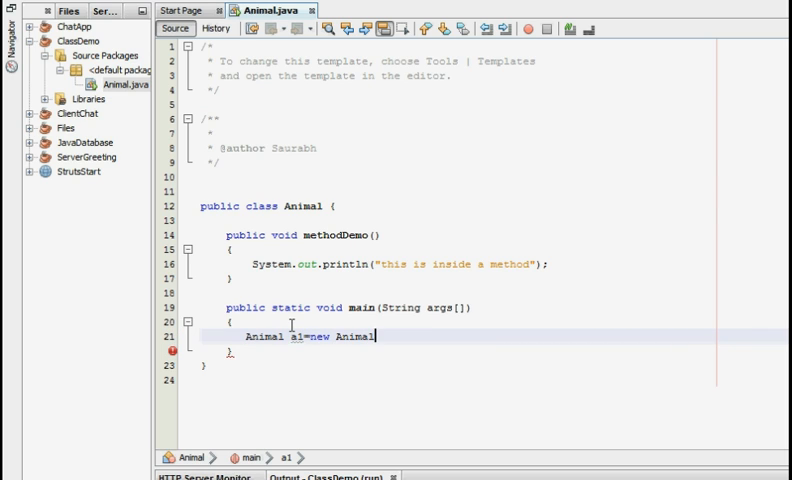
pyautogui.write('();')
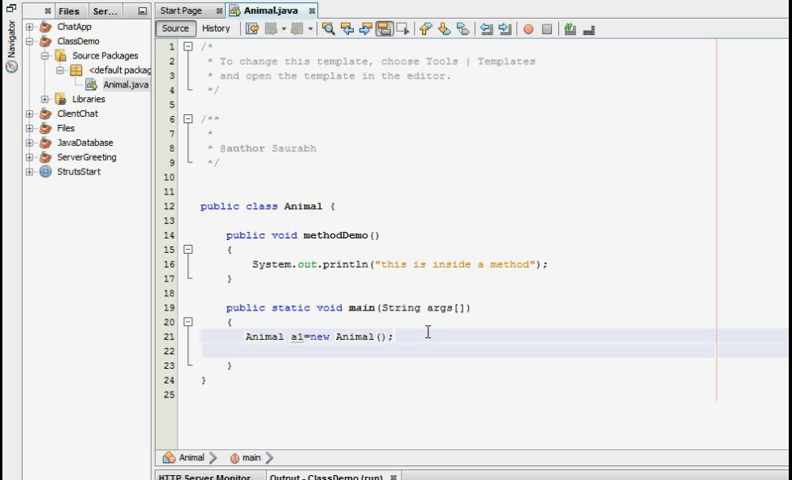
pyautogui.write('a1.')
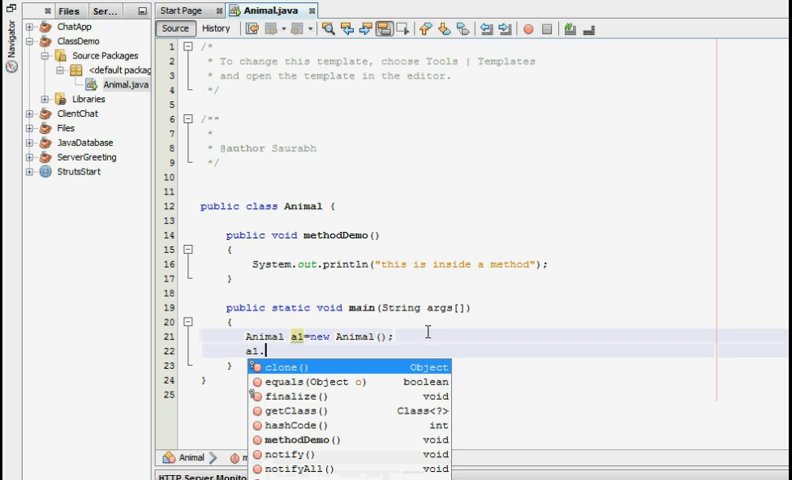
pyautogui.moveTo(288, 366)
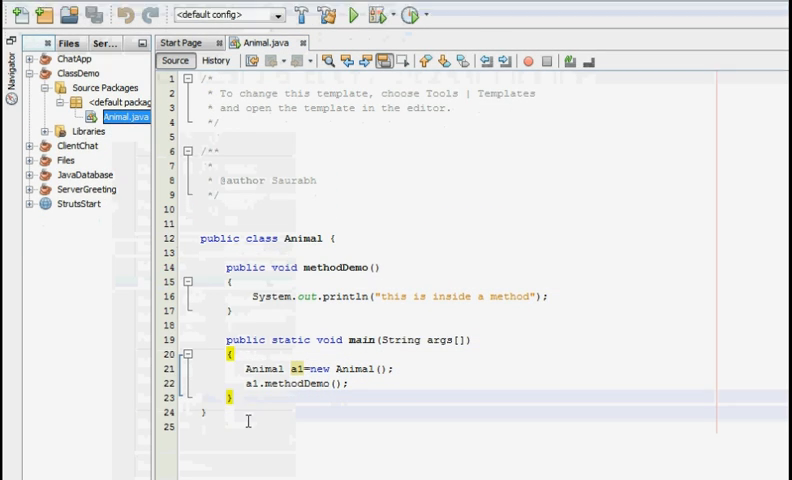
# Run the project so the Output shows "this is inside a method" and BUILD SUCCESSFUL
pyautogui.click(352, 14)
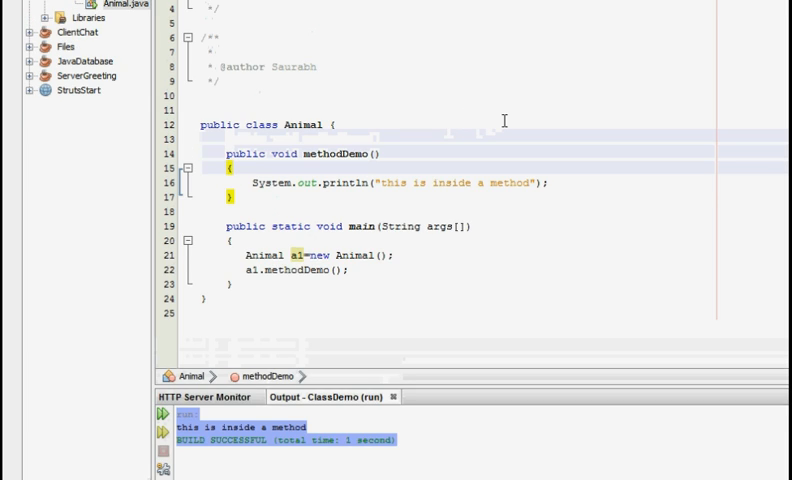
pyautogui.scroll(-3)
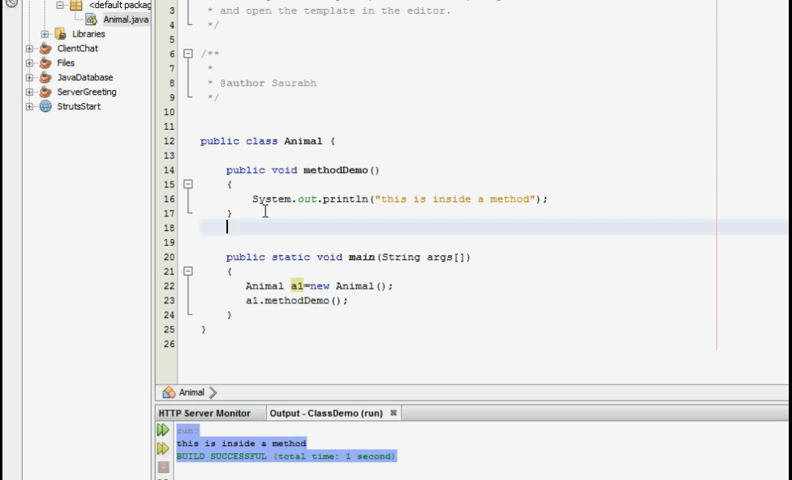
# Declare public void add(int num1, int num2) with an empty body below methodDemo
pyautogui.write('public void a')
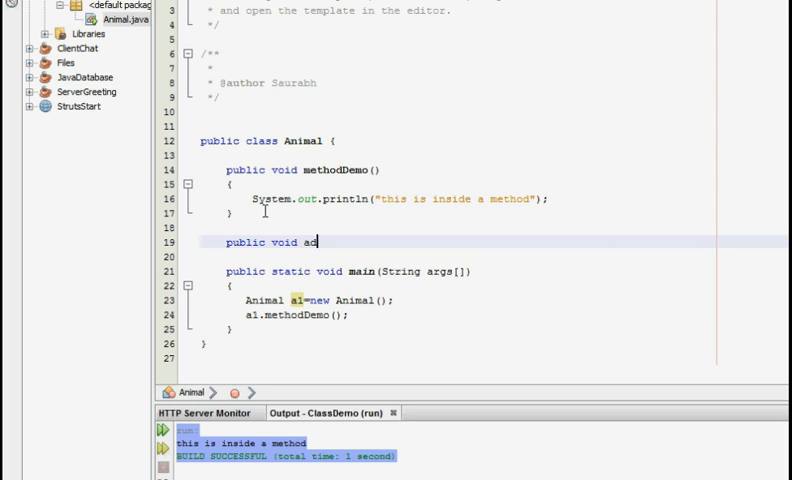
pyautogui.write('d()')
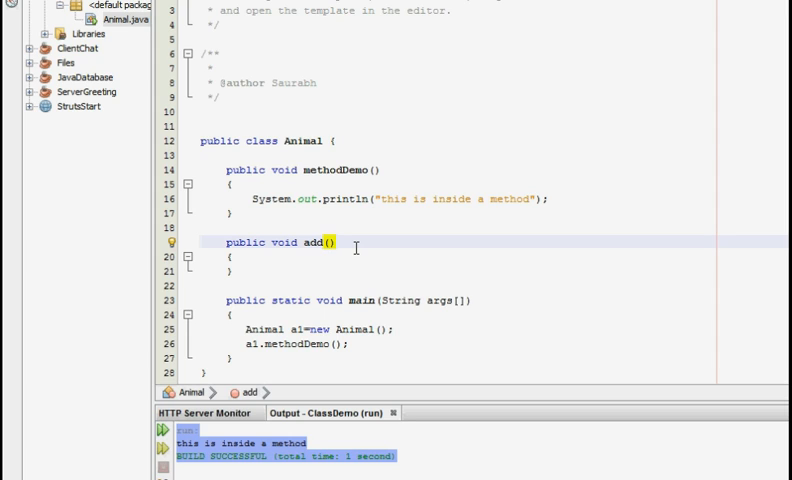
pyautogui.click(330, 242)
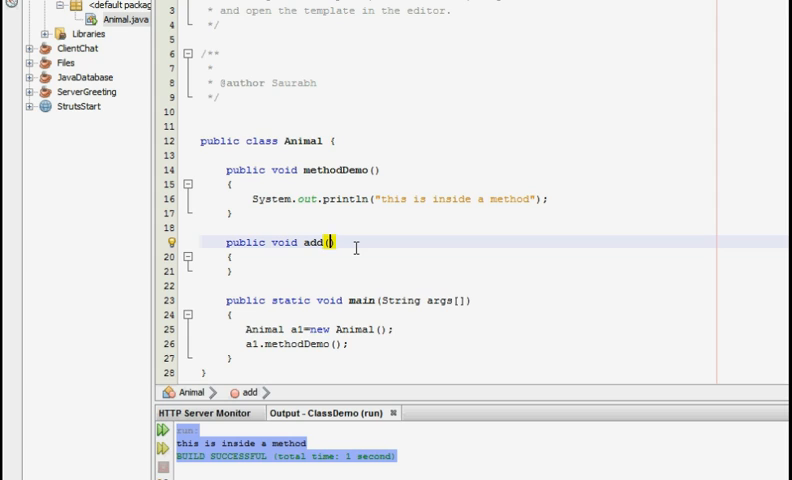
pyautogui.write('int p')
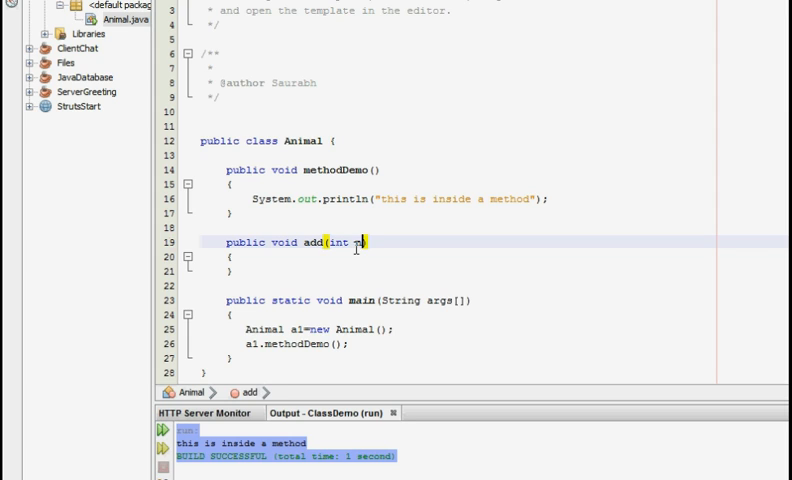
pyautogui.write('um1 ,')
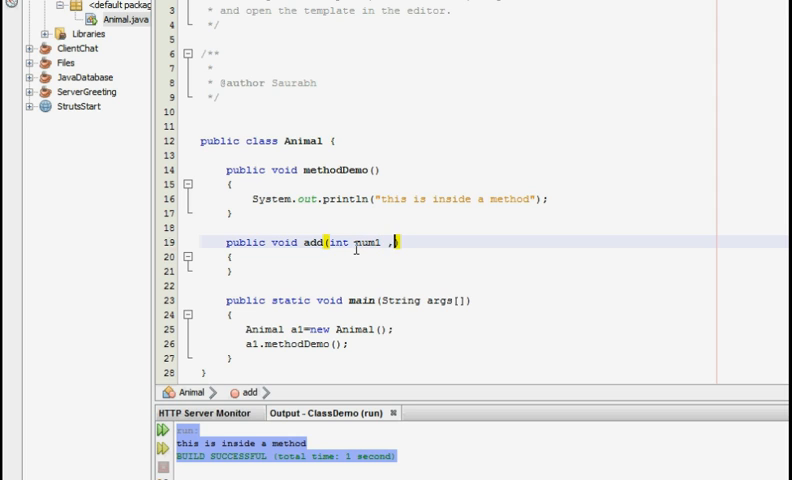
pyautogui.write('int num2')
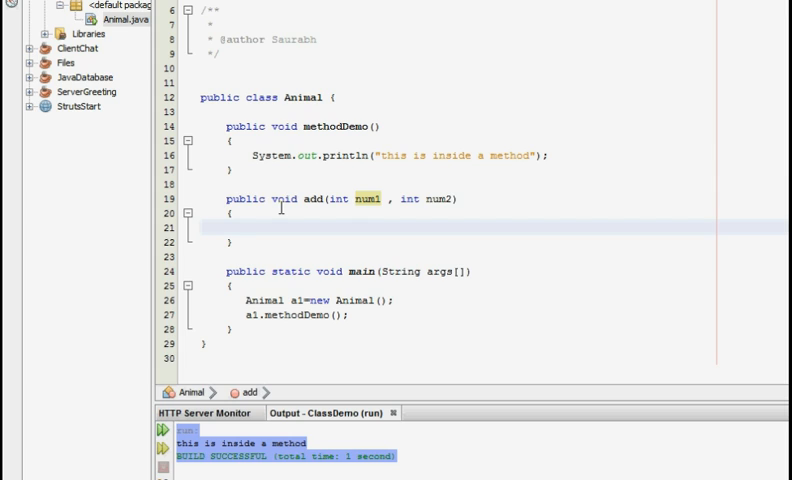
# Insert a System.out.println call inside add via autocomplete
pyautogui.write('Syste')
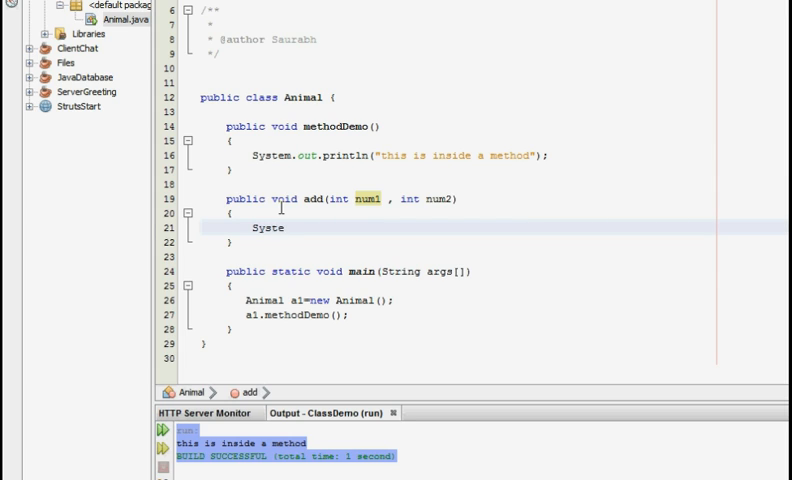
pyautogui.write('m.out')
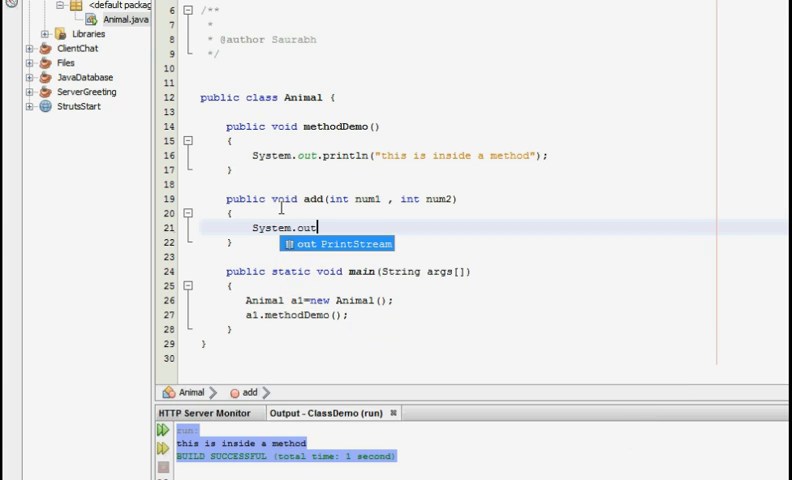
pyautogui.write('println();')
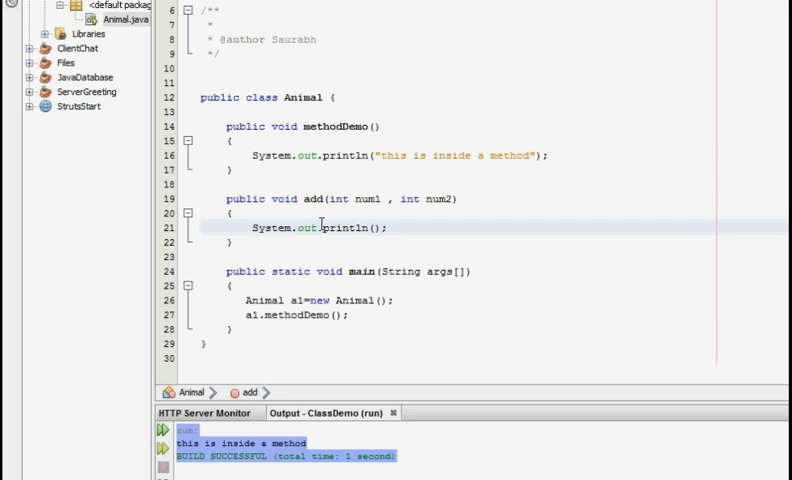
pyautogui.moveTo(344, 214)
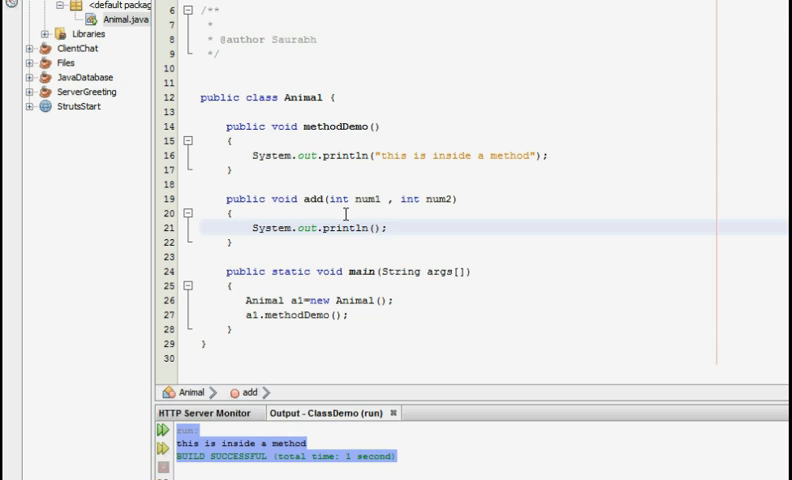
pyautogui.click(388, 228)
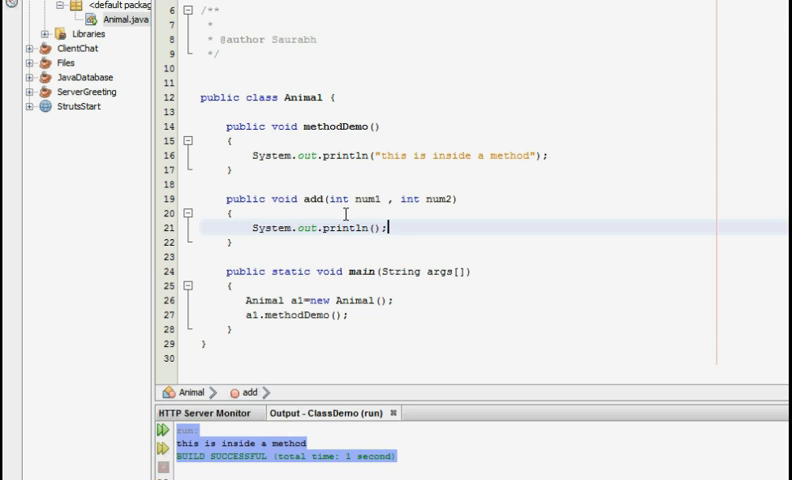
pyautogui.doubleClick(350, 228)
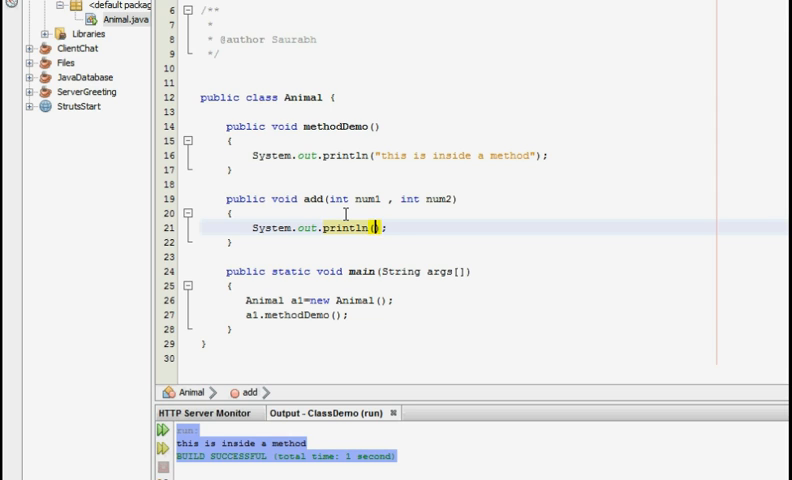
# Make the println output "addition"+(num1+num2)
pyautogui.write('"')
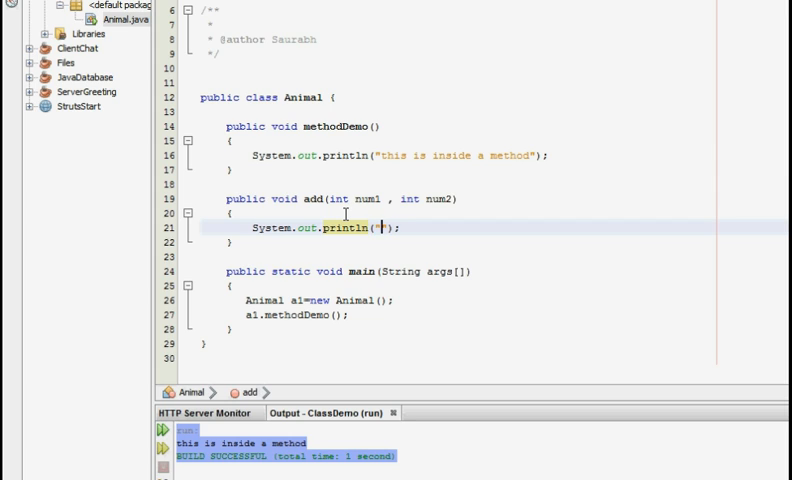
pyautogui.write('addd')
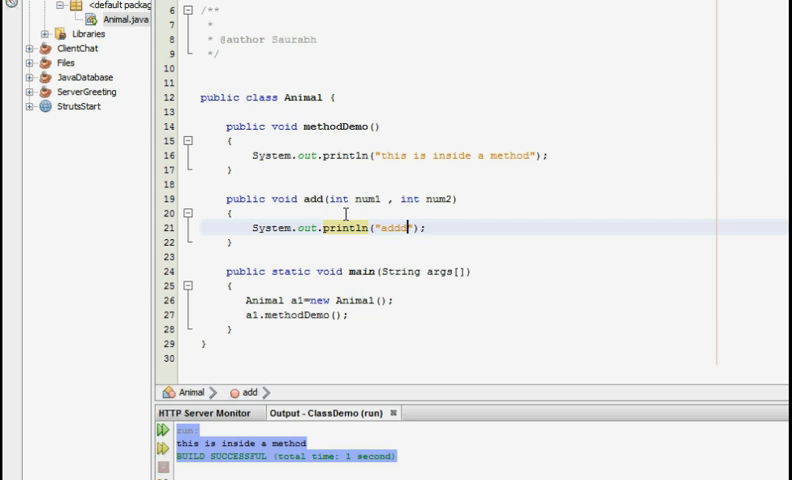
pyautogui.write('tie')
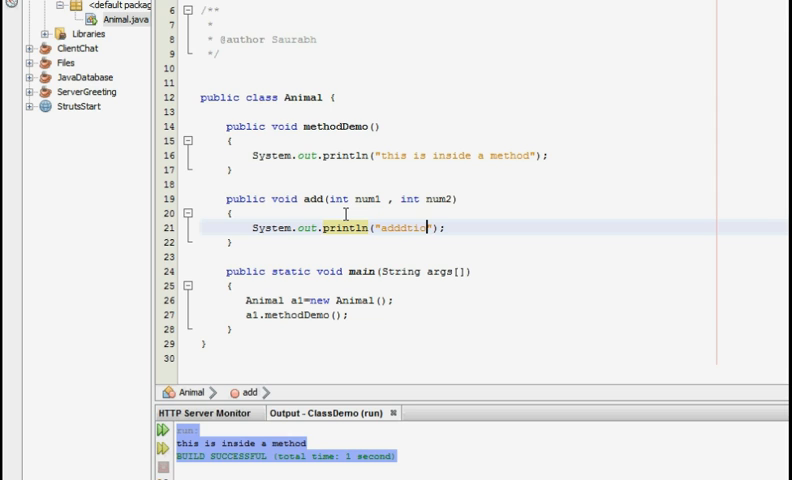
pyautogui.write('on')
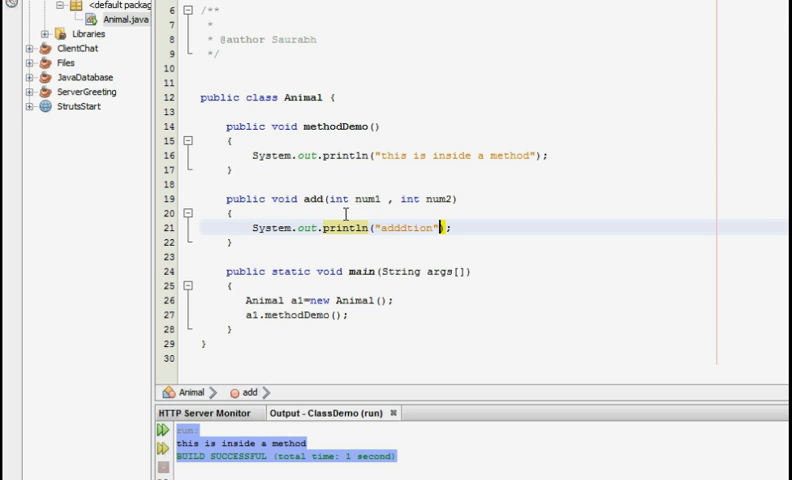
pyautogui.write(',')
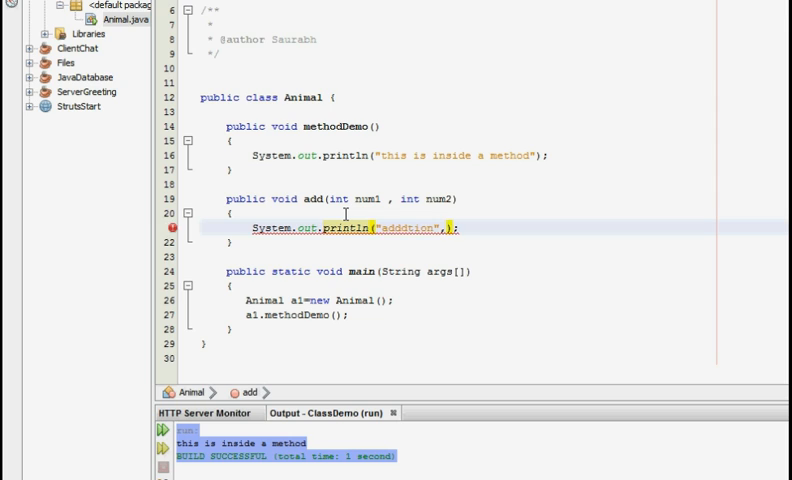
pyautogui.write('+(')
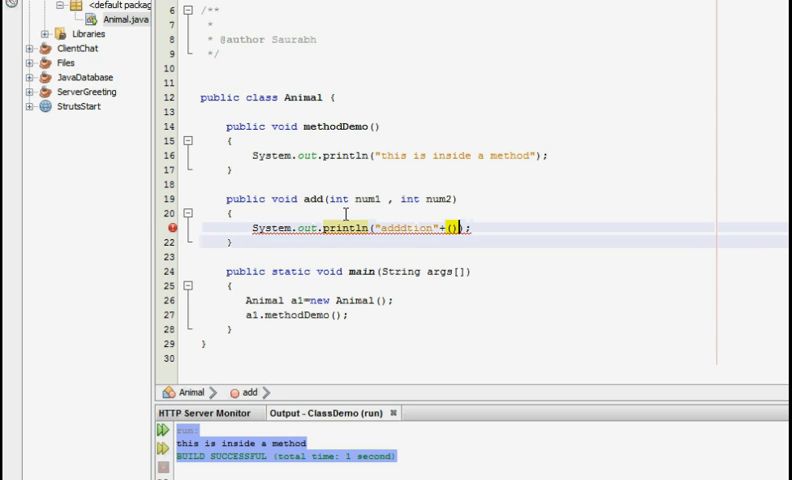
pyautogui.write('num1+num2')
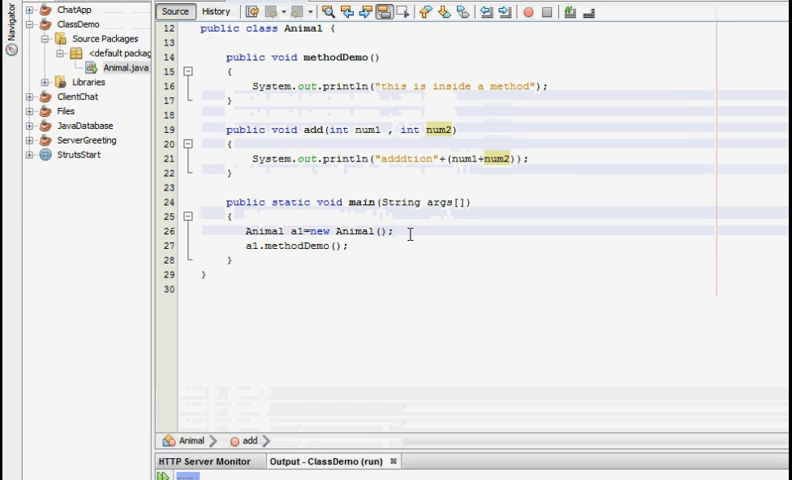
# Call a1.add(10, 20); before a1.methodDemo(); in main and run Animal.java
pyautogui.press('enter')
pyautogui.write('a1.add(num1, num2);')
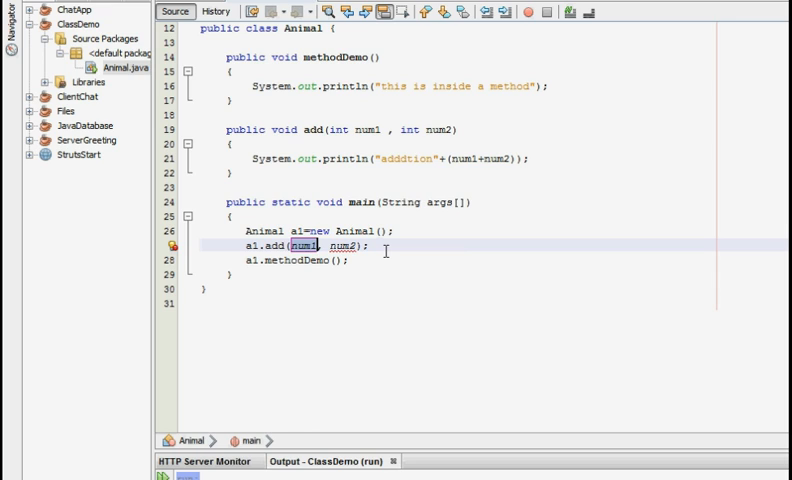
pyautogui.press('Delete')
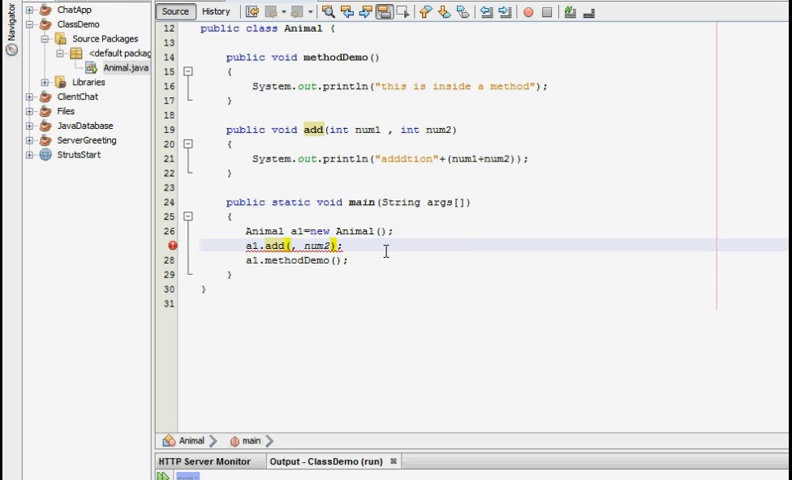
pyautogui.write('1')
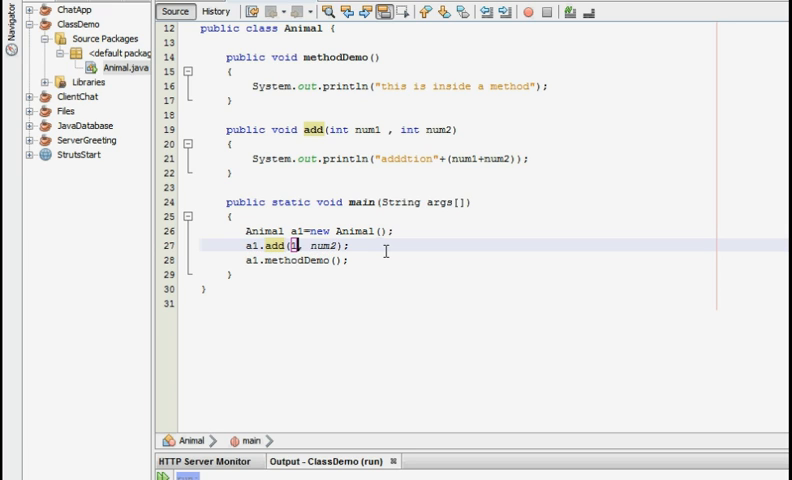
pyautogui.write('10')
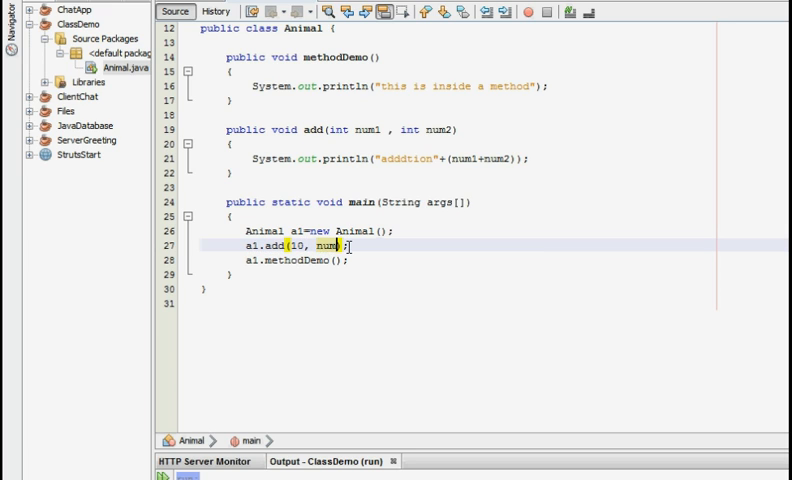
pyautogui.write('20')
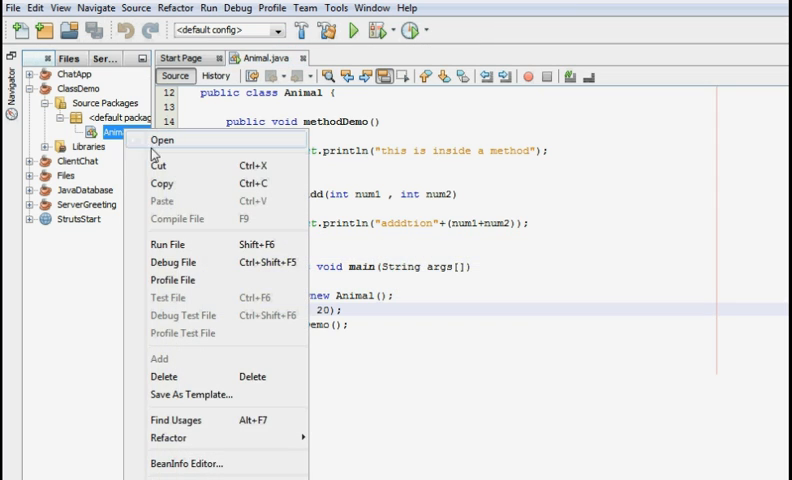
pyautogui.click(162, 140)
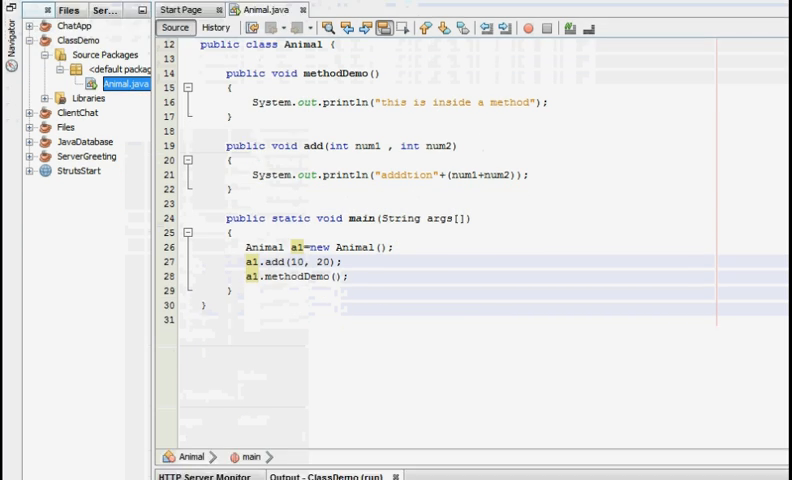